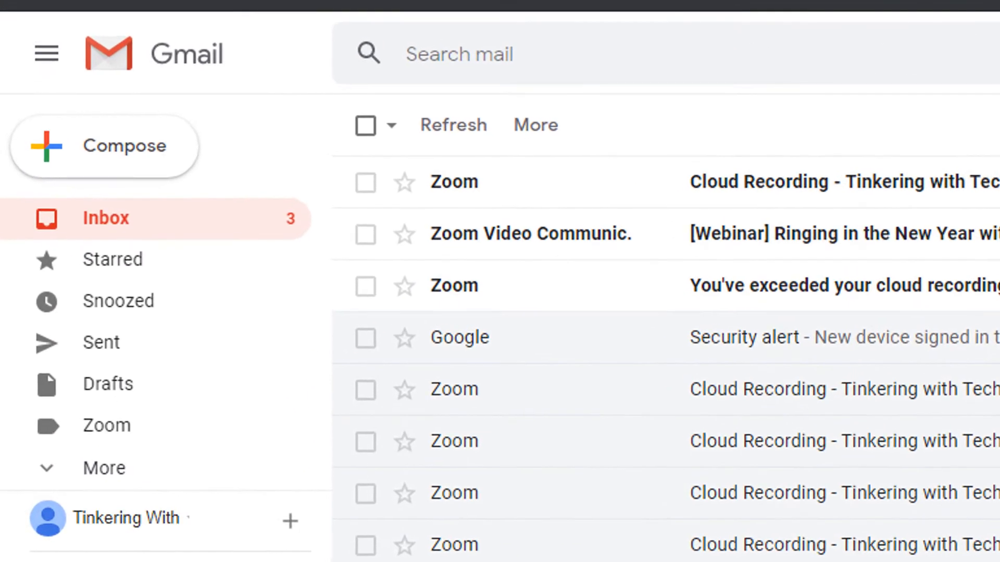
pyautogui.moveTo(114, 150)
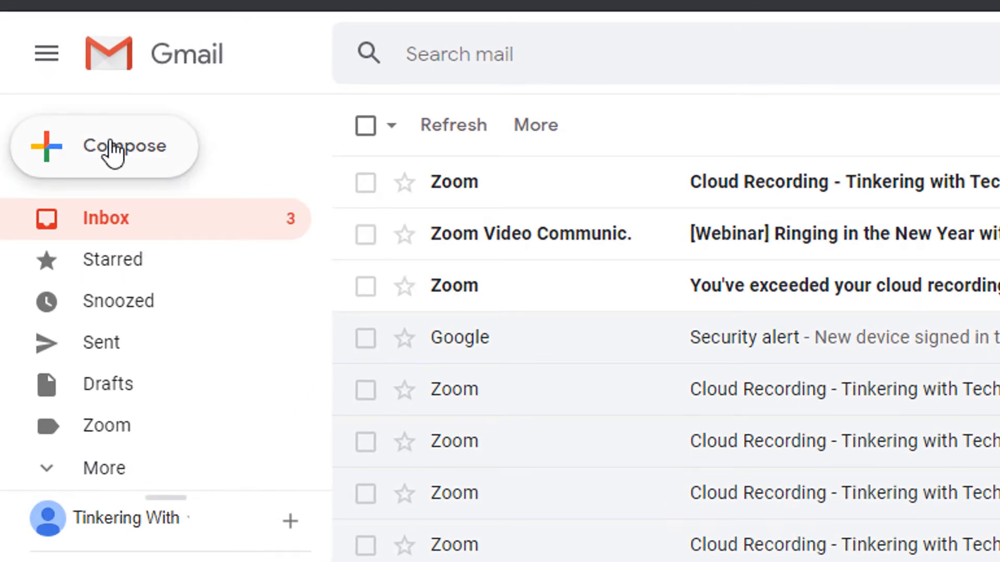
# - Start a new message and begin typing 'mica' in the empty recipient field
pyautogui.click(124, 146)
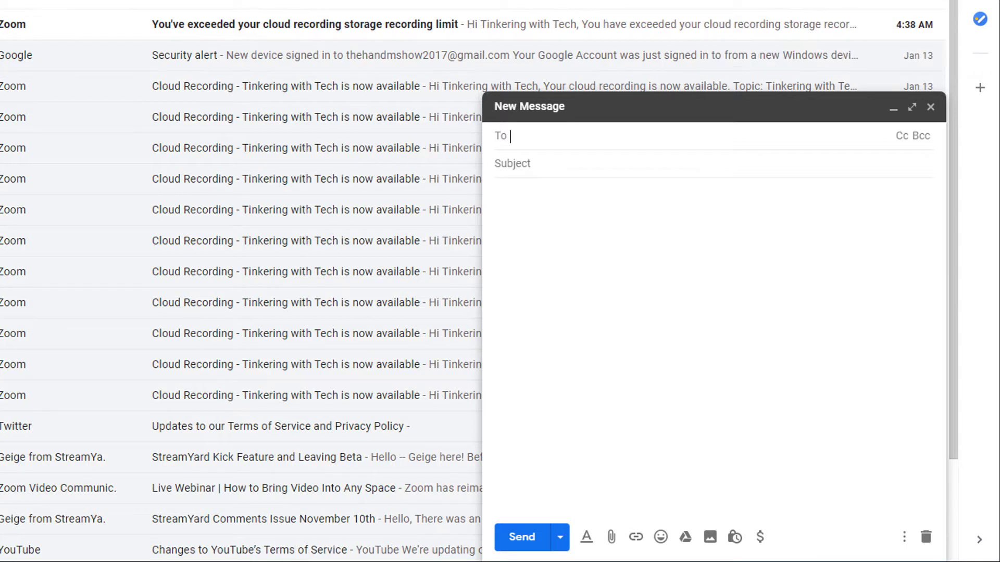
pyautogui.moveTo(598, 28)
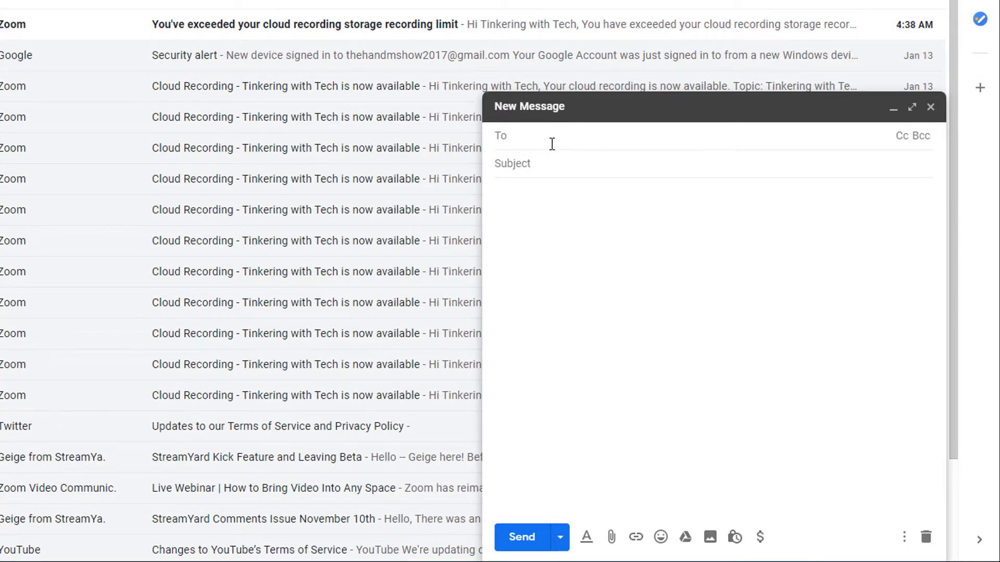
pyautogui.write('mi')
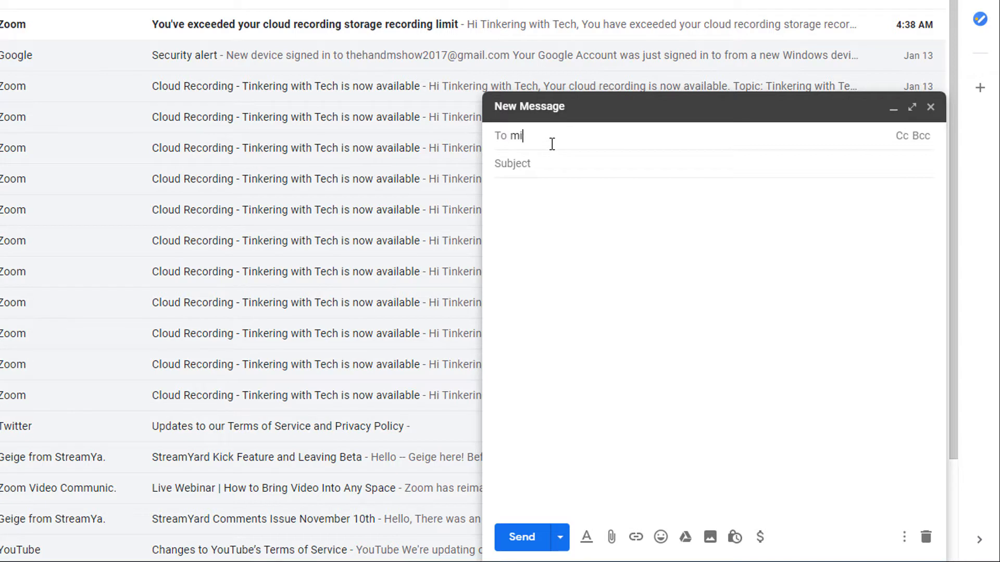
pyautogui.press('Backspace')
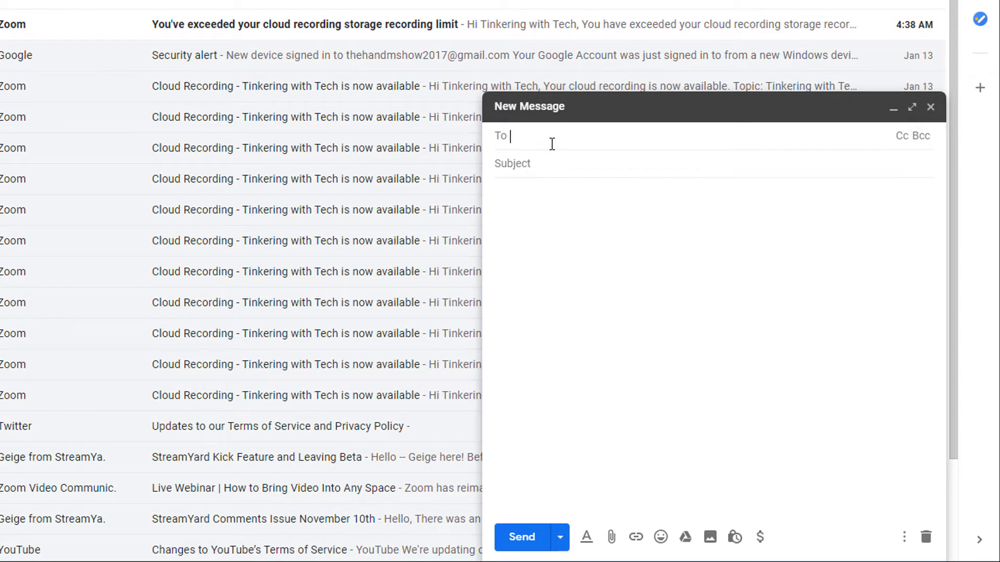
pyautogui.write('mica')
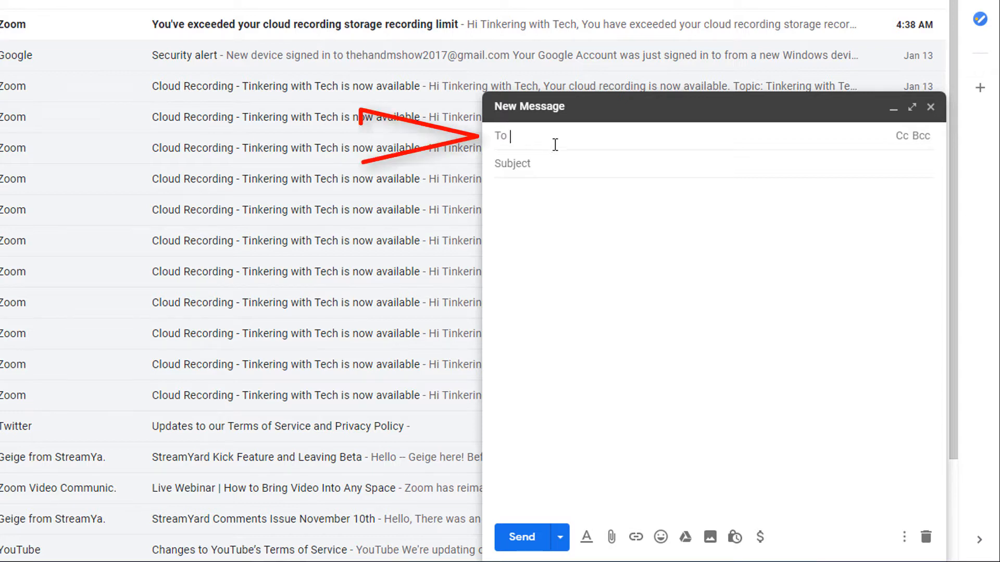
pyautogui.moveTo(501, 137)
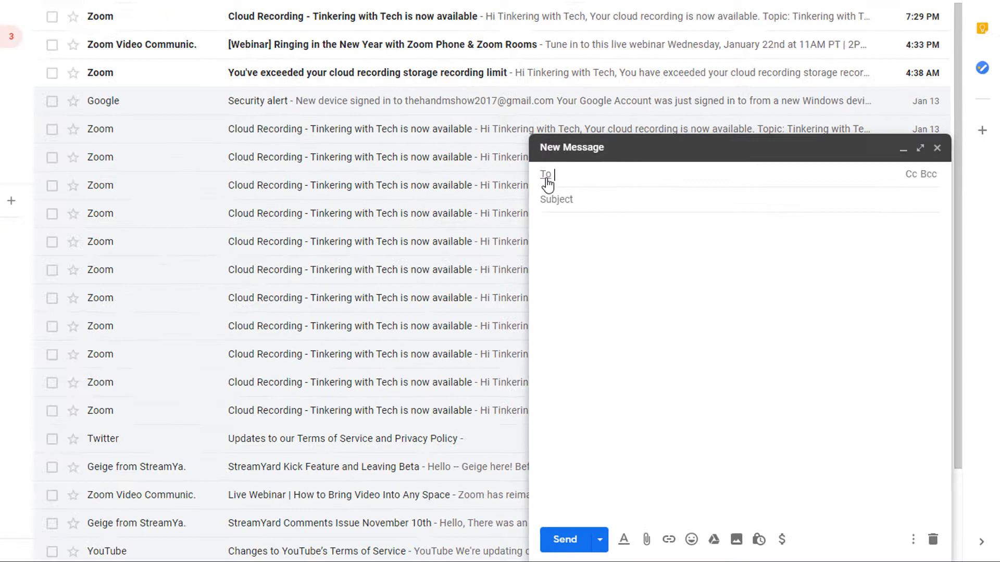
pyautogui.click(543, 175)
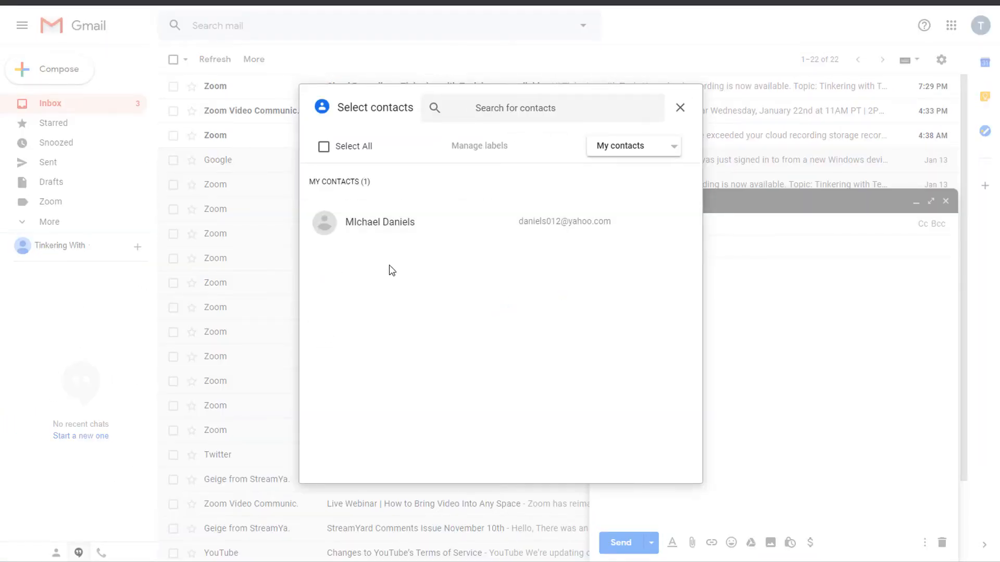
pyautogui.moveTo(552, 143)
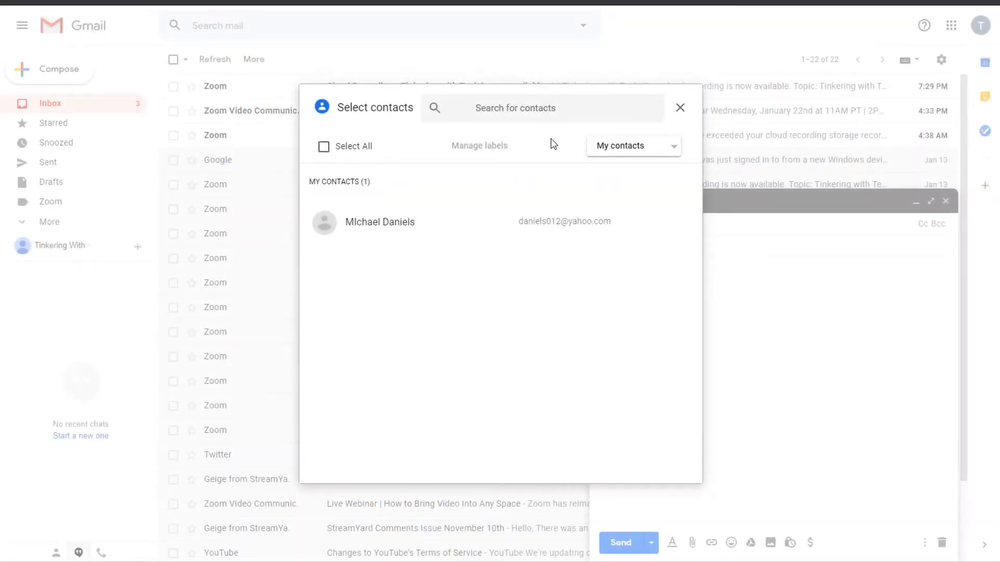
pyautogui.click(541, 107)
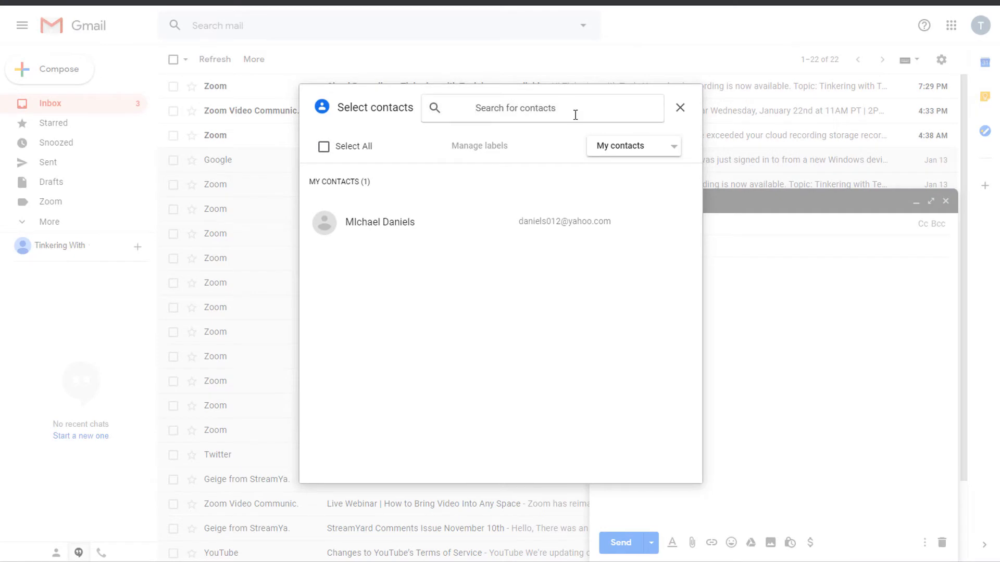
pyautogui.write('michael')
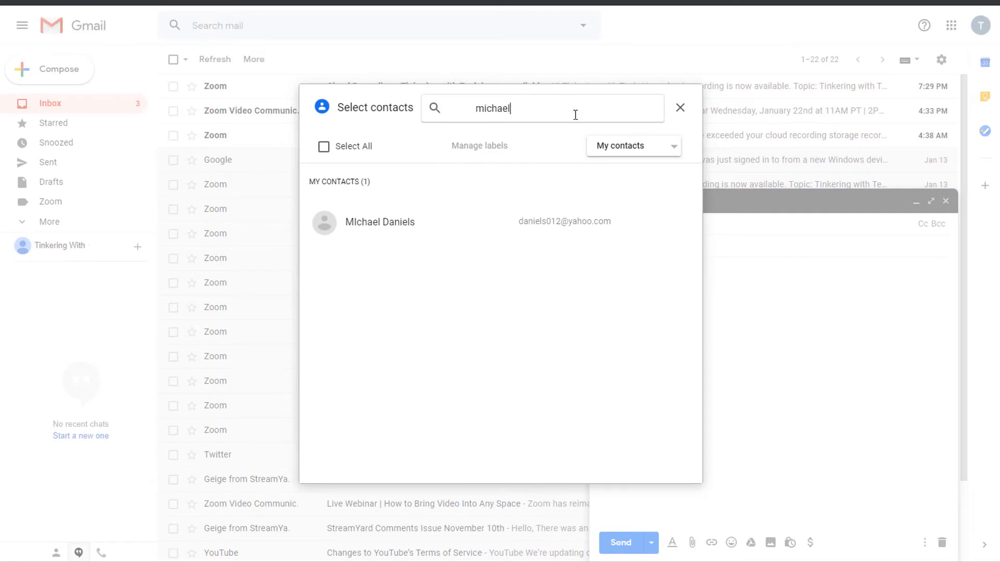
pyautogui.write('daniels')
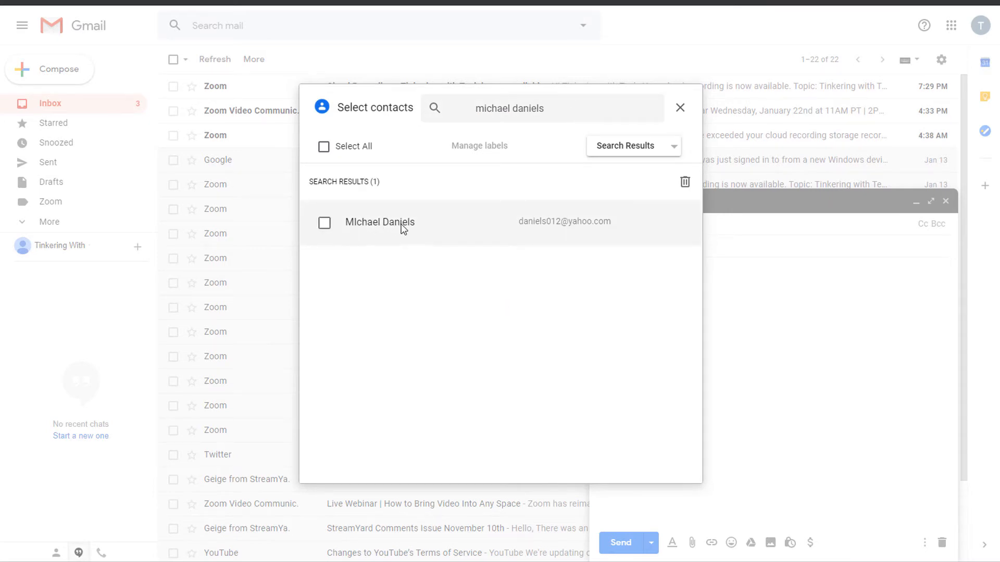
pyautogui.moveTo(442, 223)
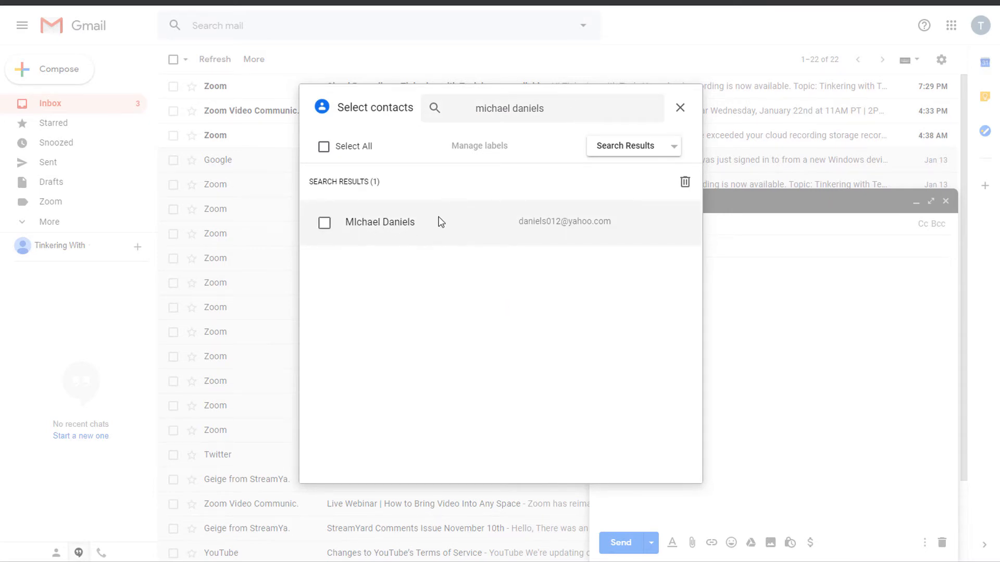
pyautogui.click(324, 223)
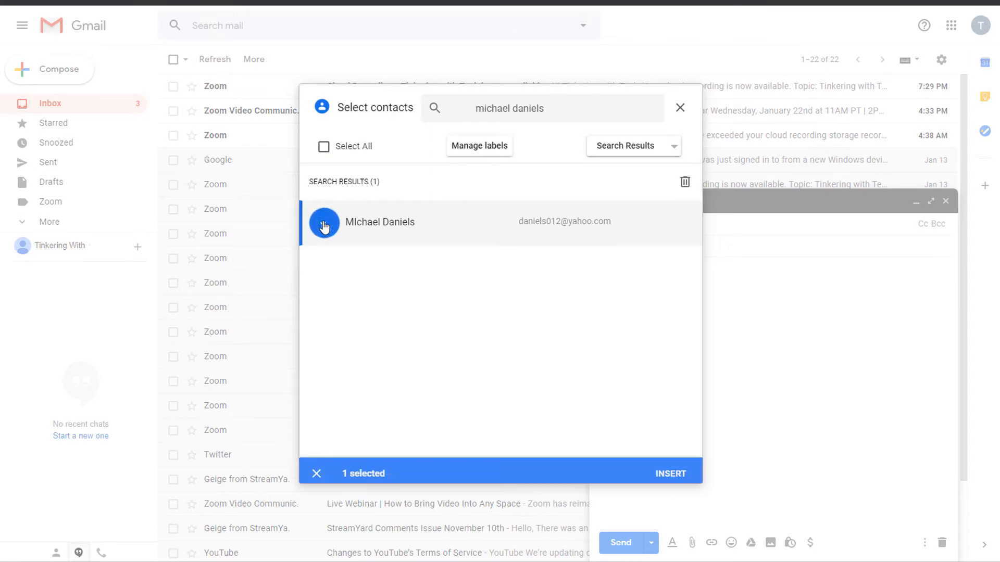
pyautogui.click(324, 223)
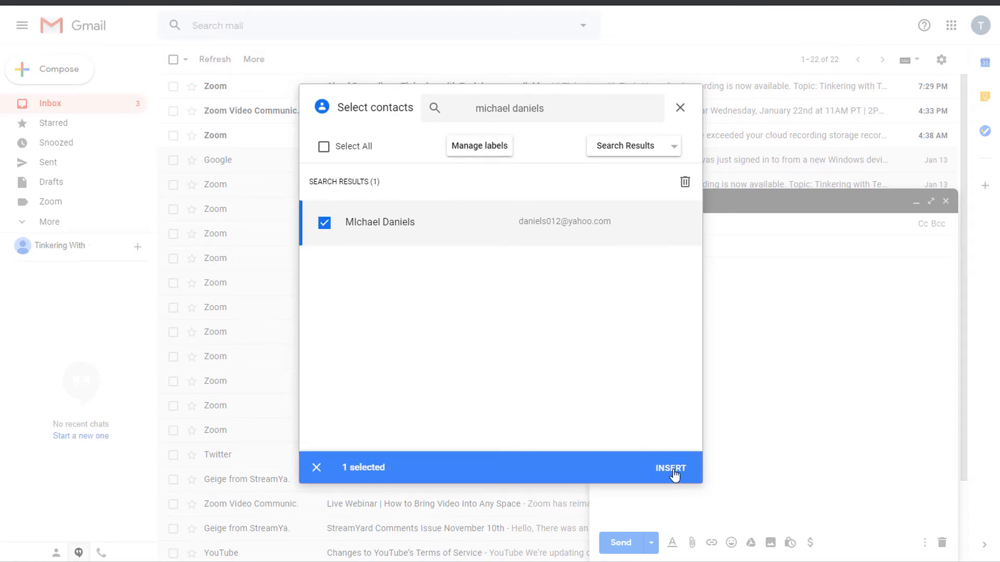
pyautogui.click(669, 467)
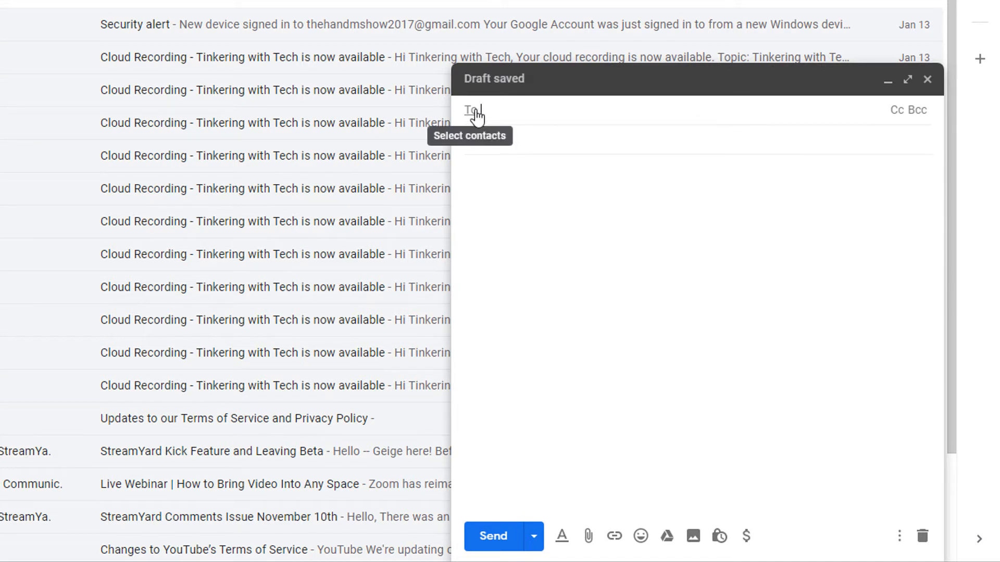
# - Discard the draft message from the compose window's trash icon
pyautogui.click(475, 109)
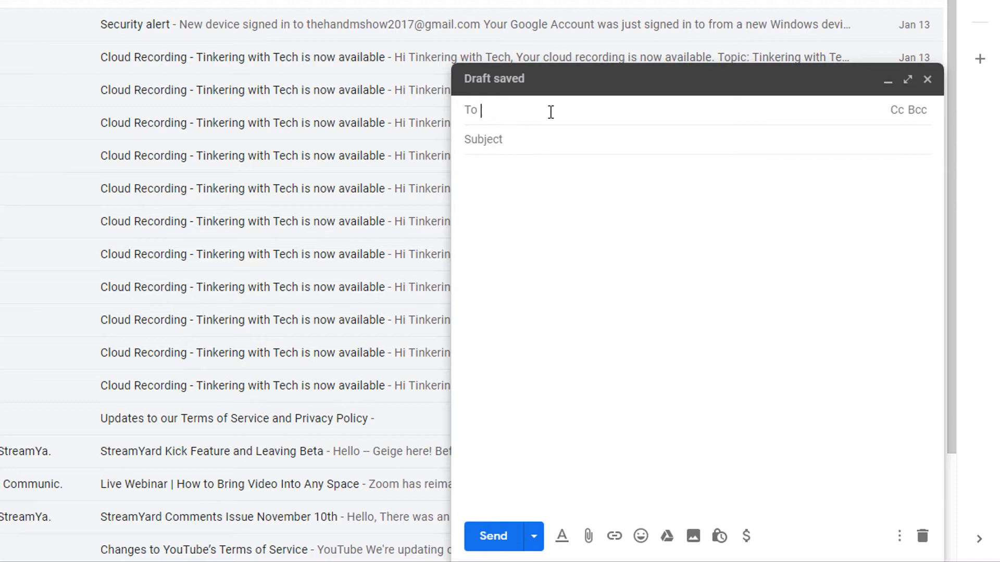
pyautogui.moveTo(471, 118)
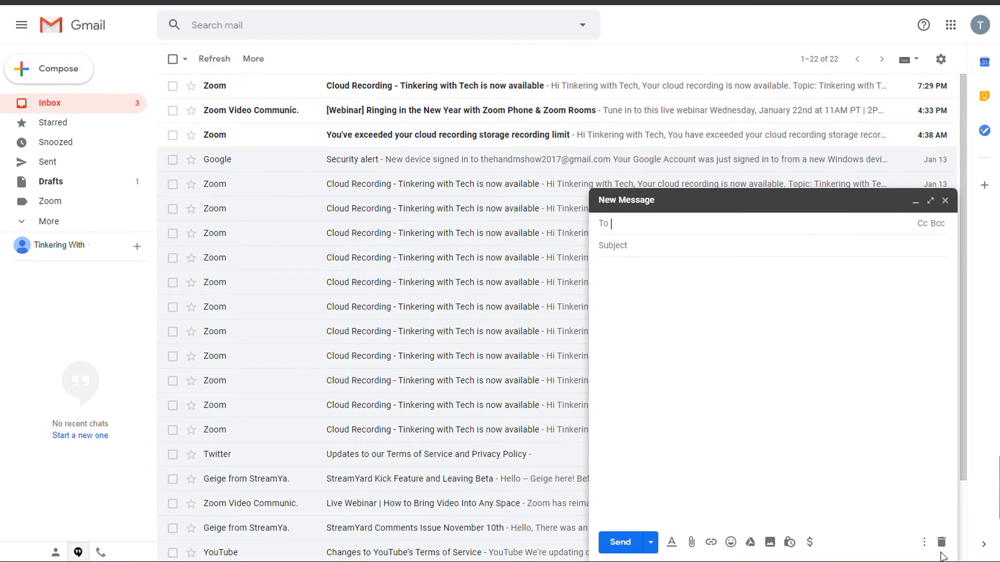
pyautogui.moveTo(941, 543)
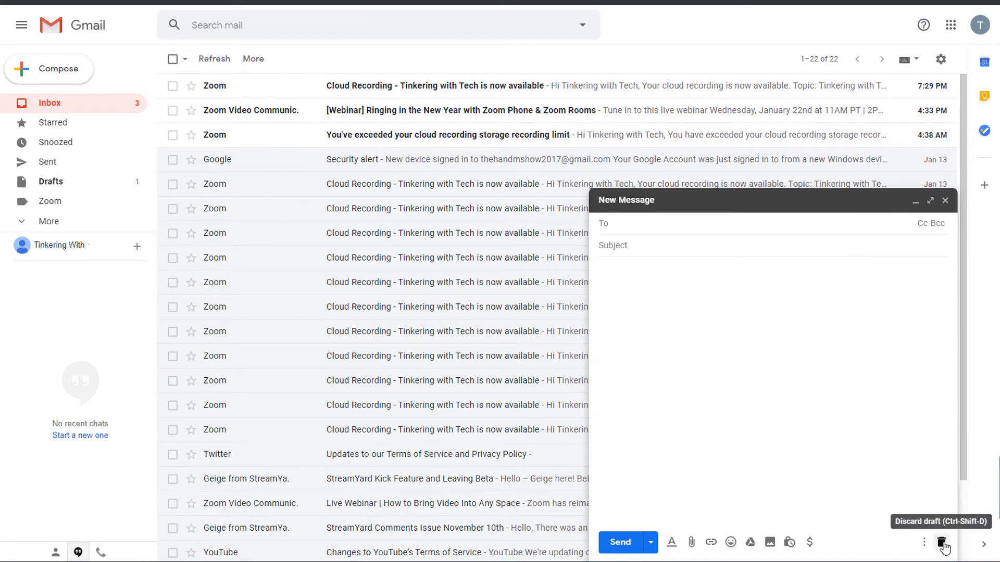
pyautogui.click(944, 542)
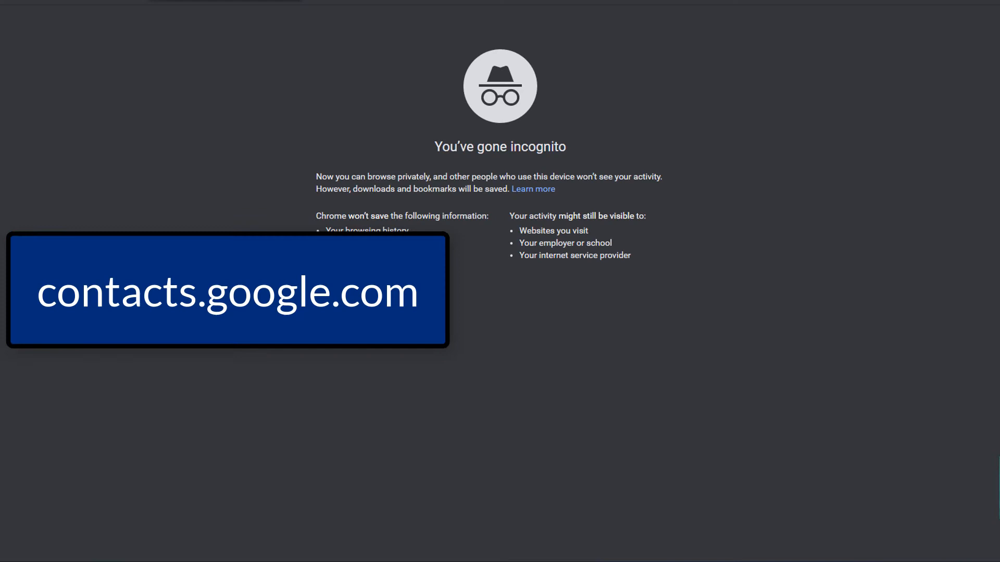
pyautogui.write('cont')
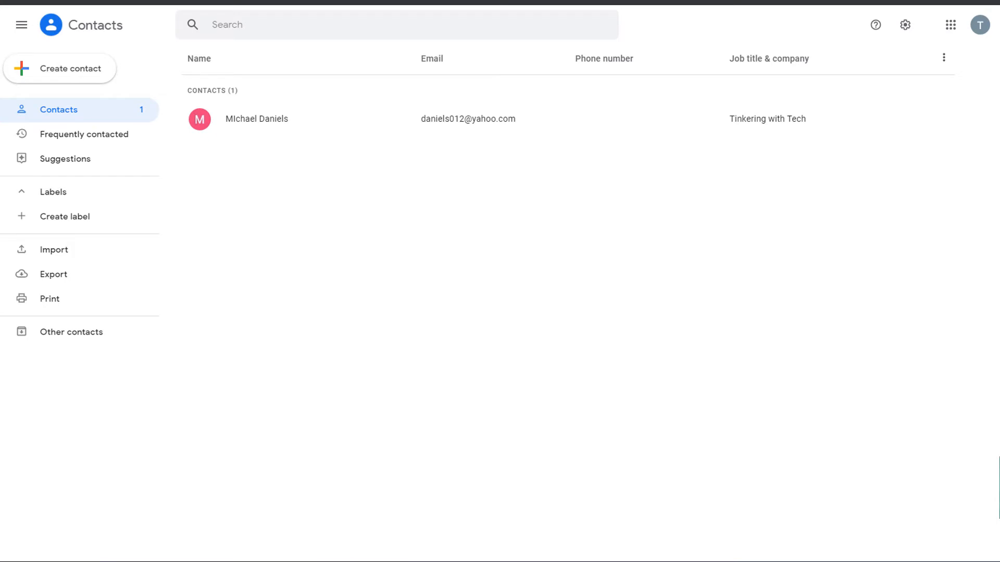
pyautogui.moveTo(391, 206)
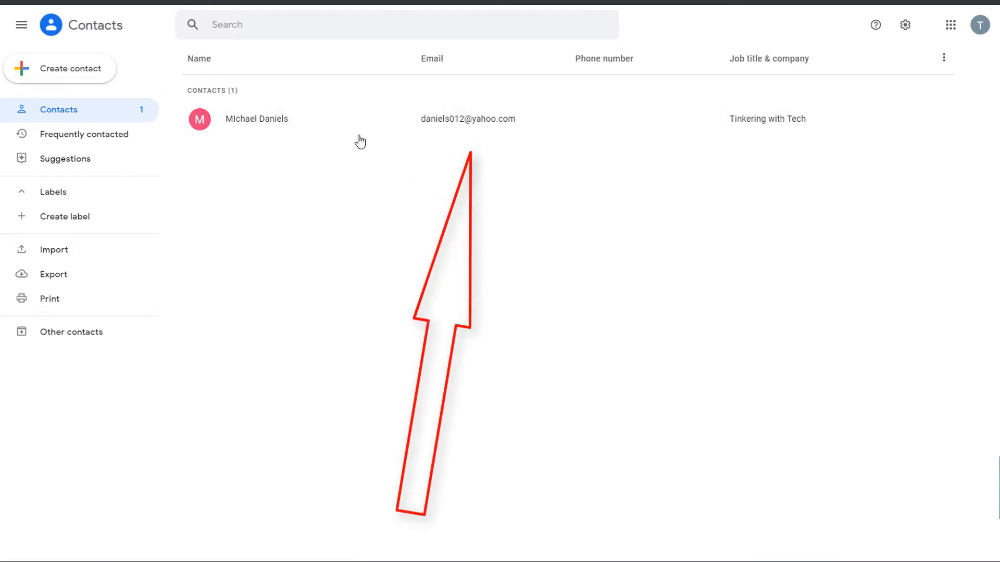
pyautogui.moveTo(319, 328)
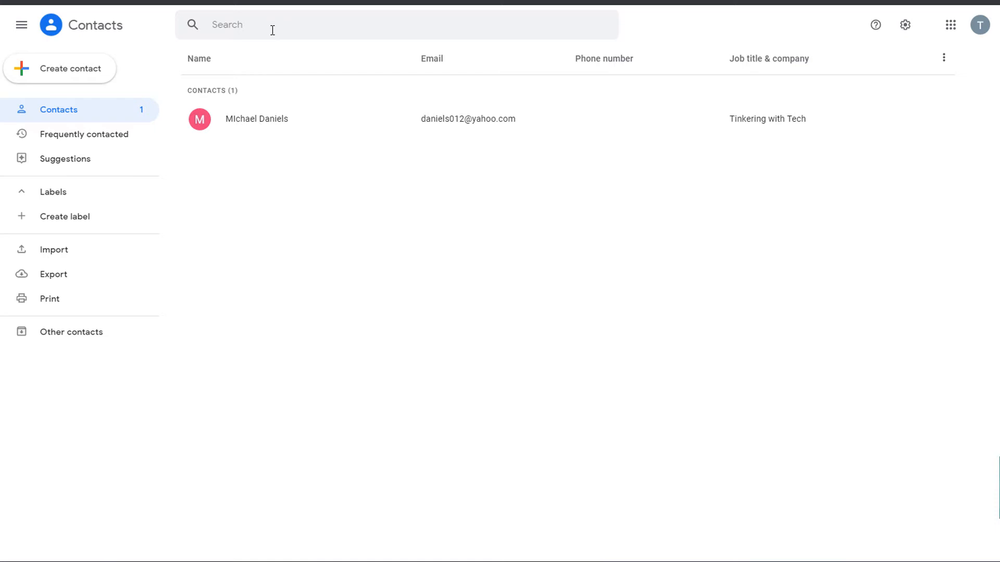
pyautogui.moveTo(462, 142)
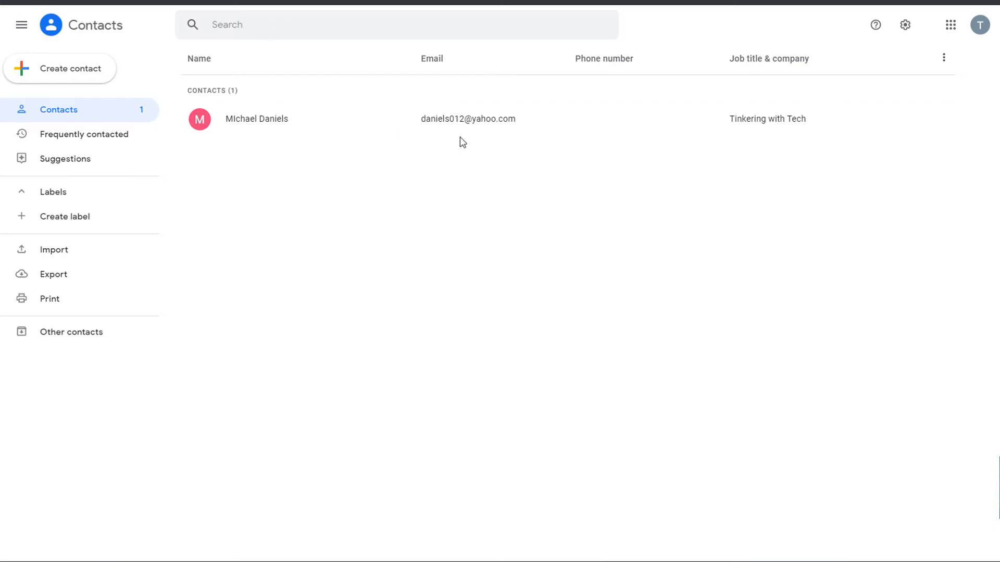
pyautogui.moveTo(467, 119)
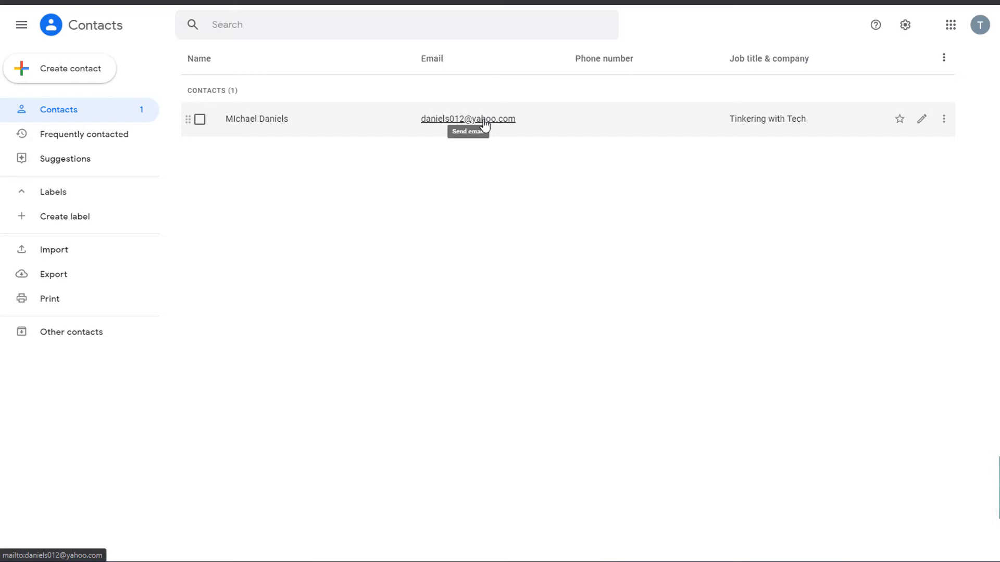
pyautogui.click(468, 119)
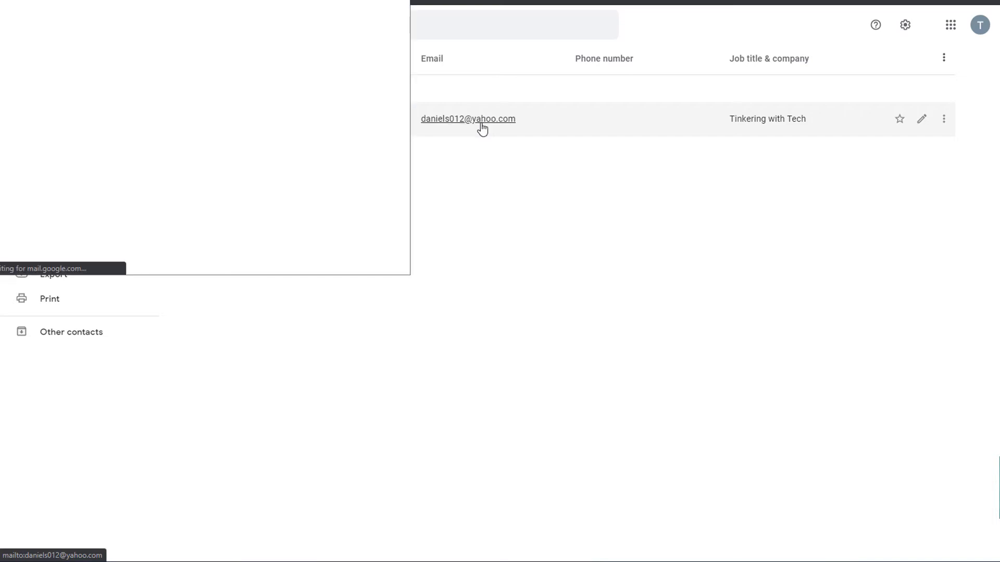
pyautogui.click(468, 118)
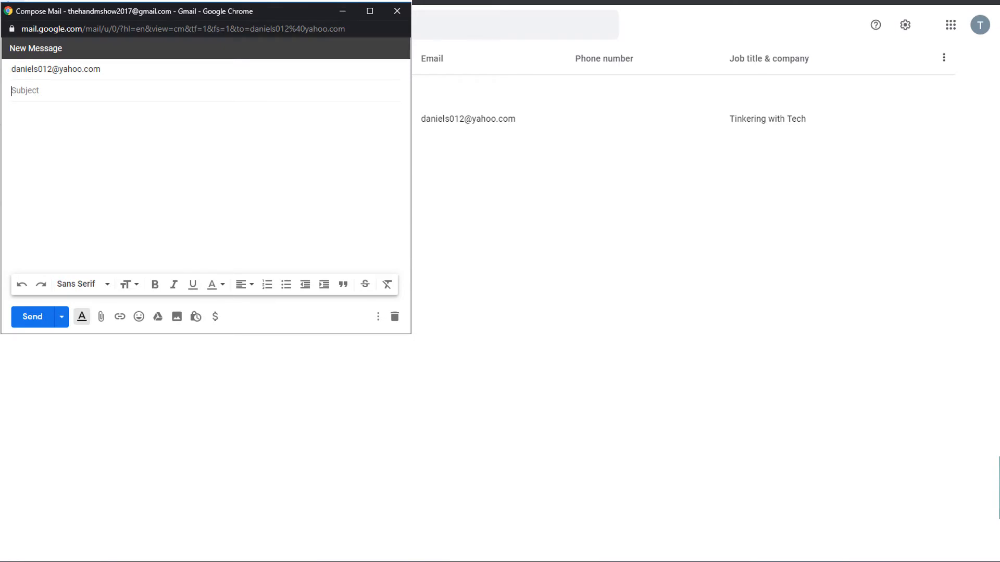
pyautogui.click(395, 11)
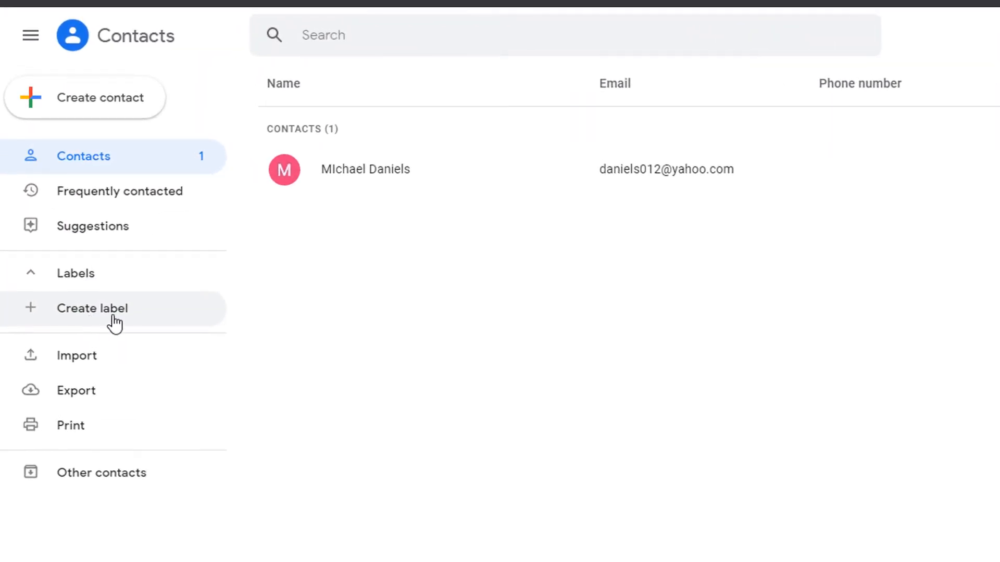
pyautogui.moveTo(101, 313)
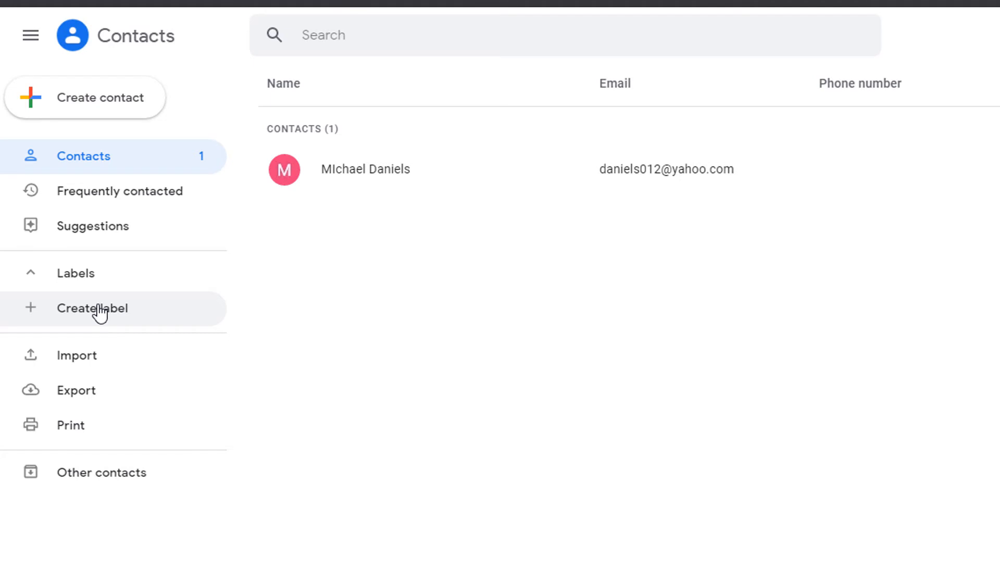
pyautogui.moveTo(138, 331)
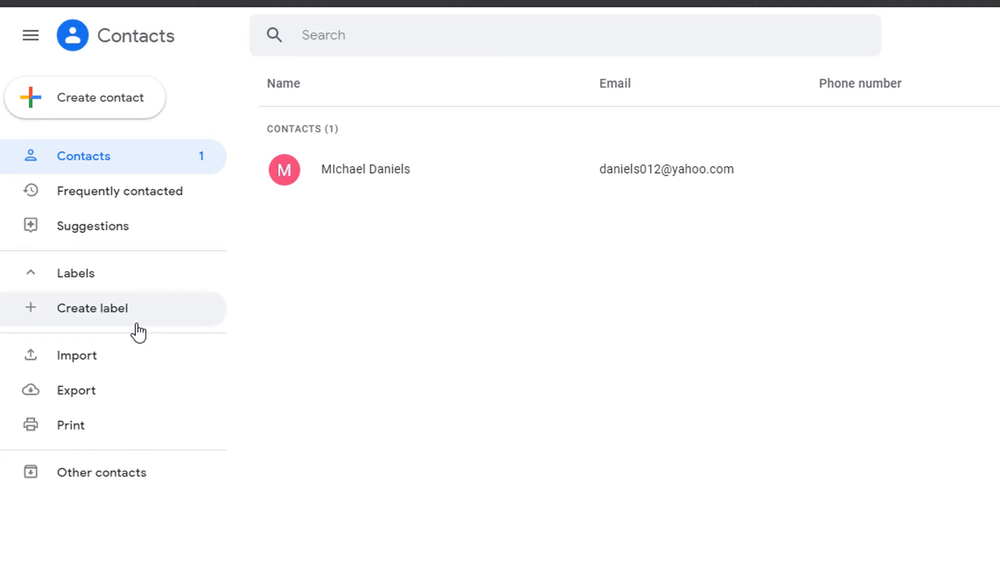
pyautogui.moveTo(426, 351)
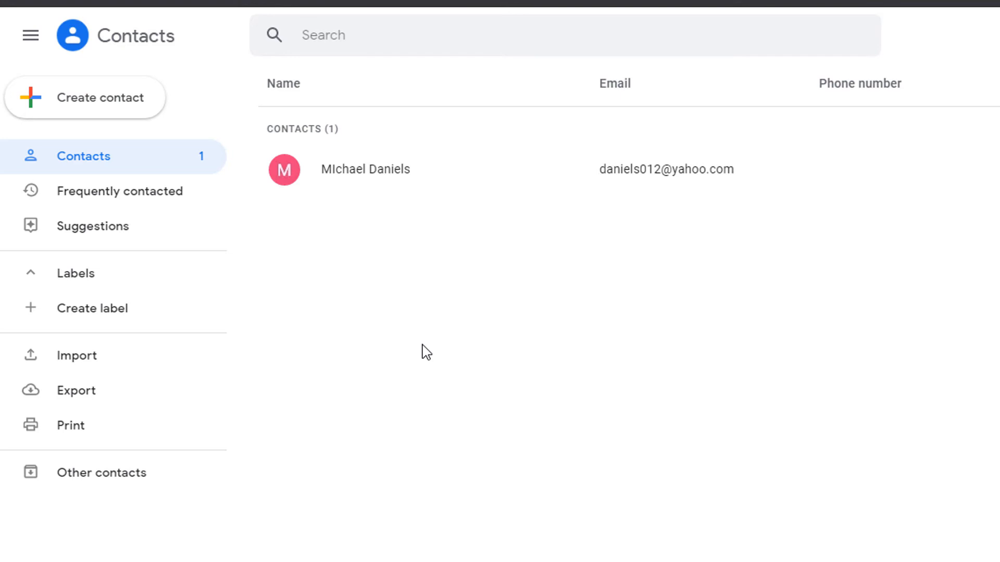
pyautogui.moveTo(666, 169)
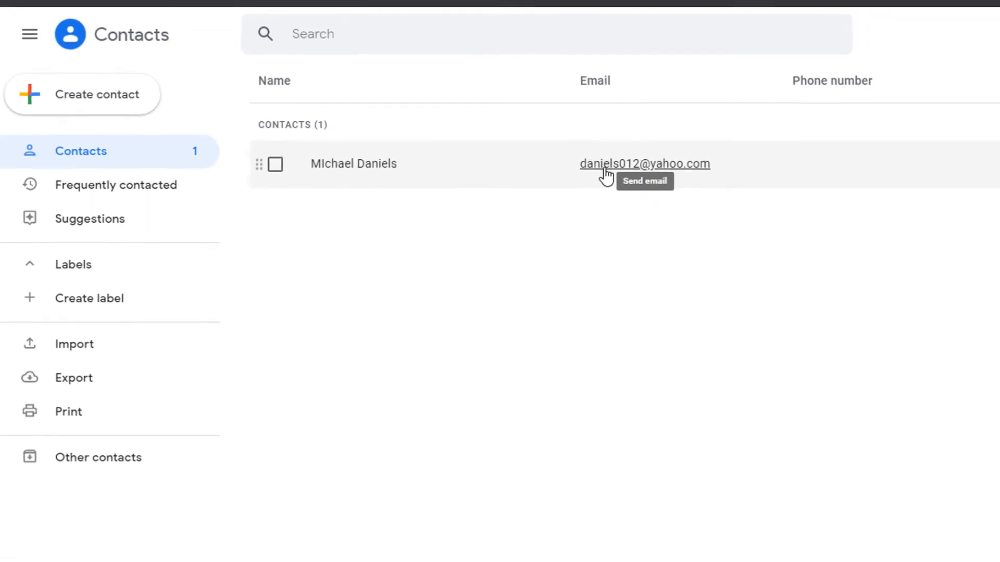
pyautogui.click(645, 163)
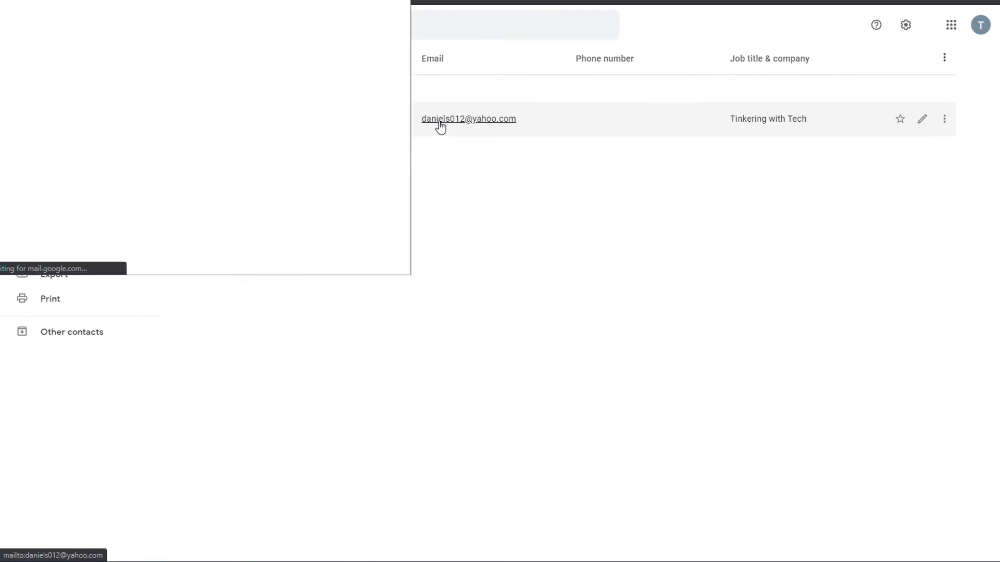
pyautogui.click(467, 119)
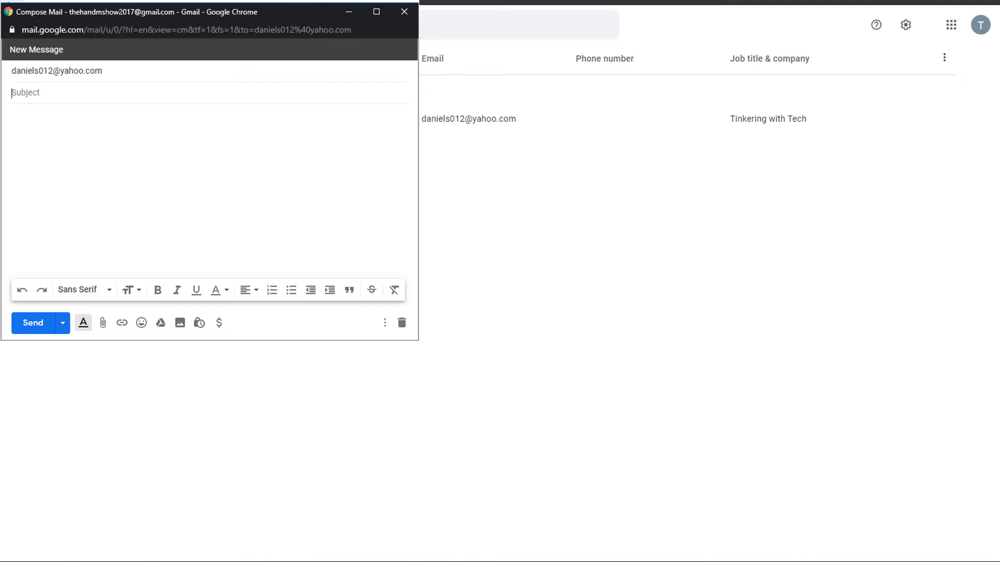
pyautogui.moveTo(420, 49)
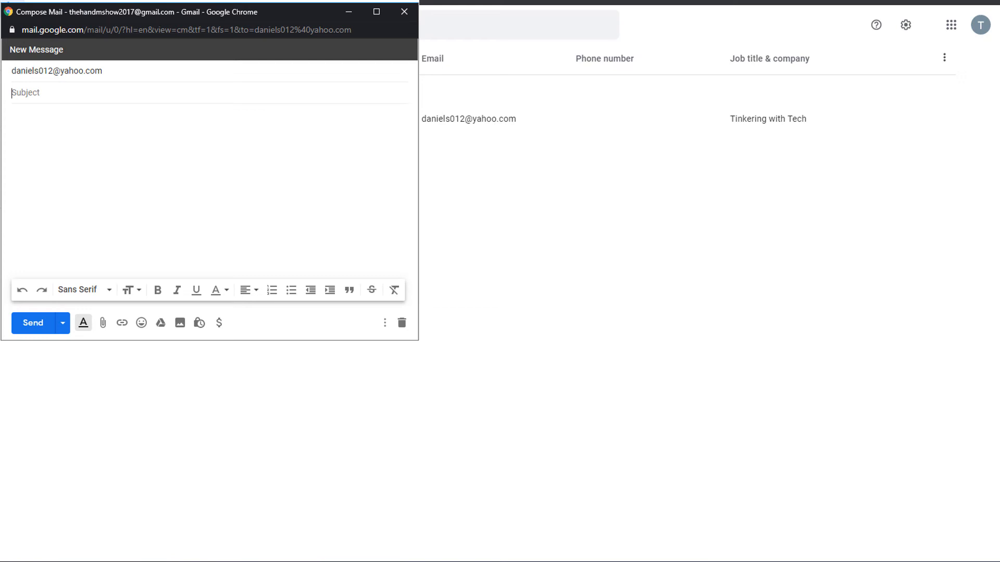
pyautogui.moveTo(394, 257)
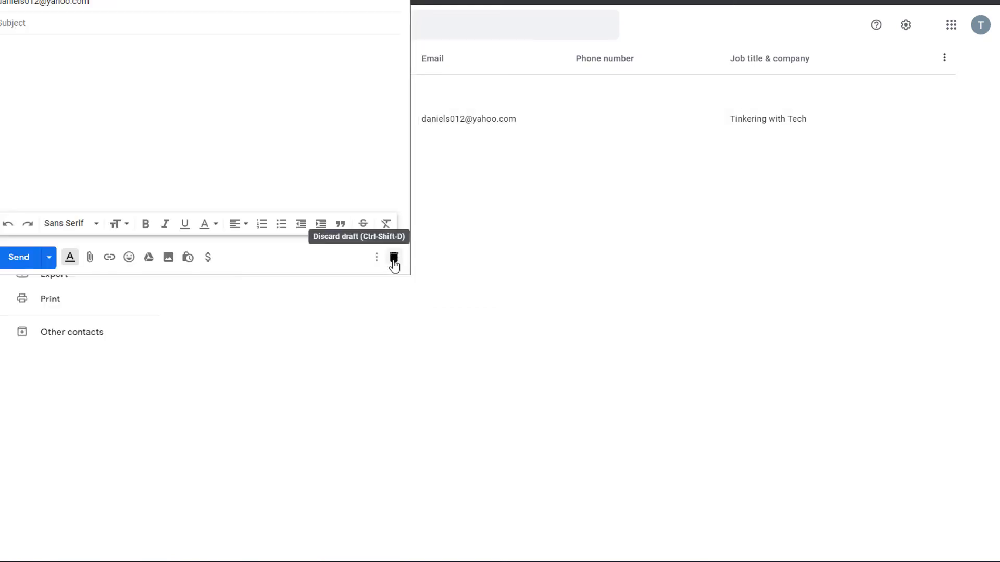
pyautogui.click(394, 257)
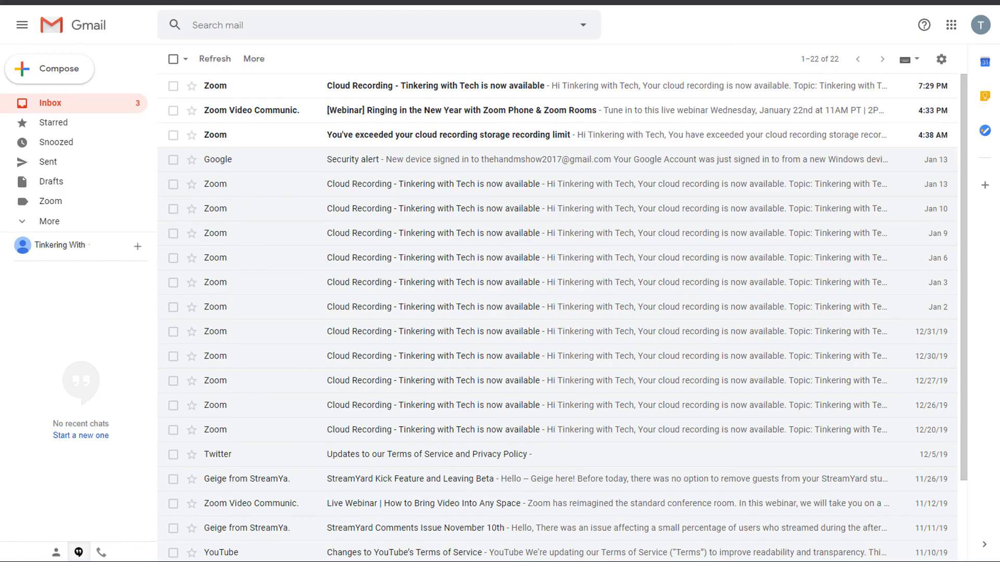
# - Start a new message and open its contact picker listing My contacts
pyautogui.click(49, 68)
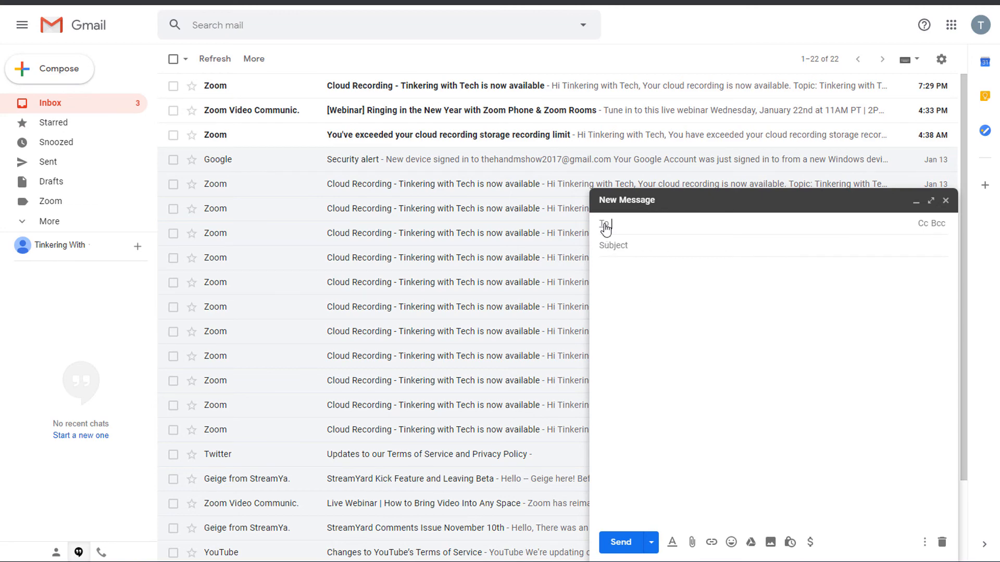
pyautogui.click(603, 225)
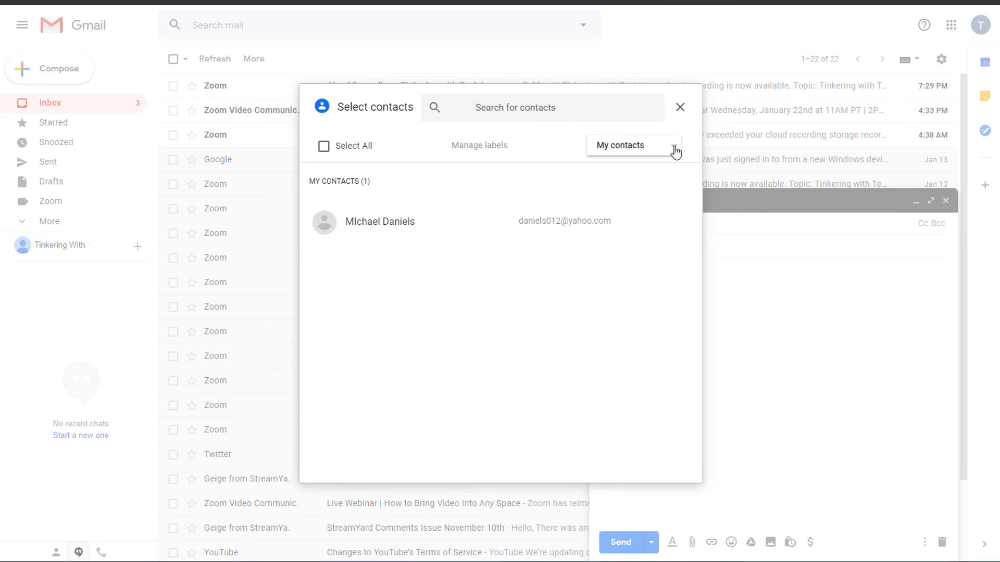
pyautogui.click(631, 144)
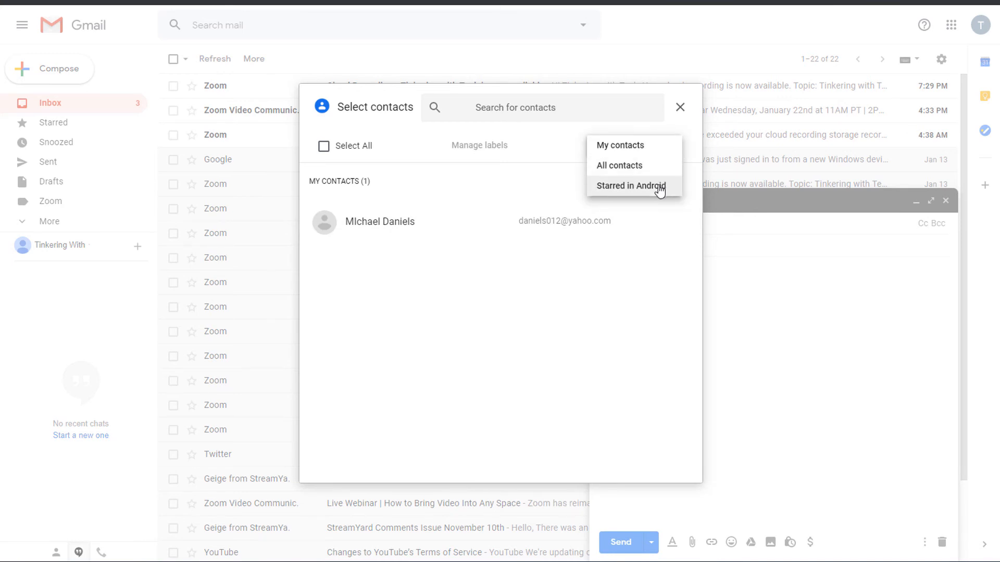
pyautogui.click(619, 145)
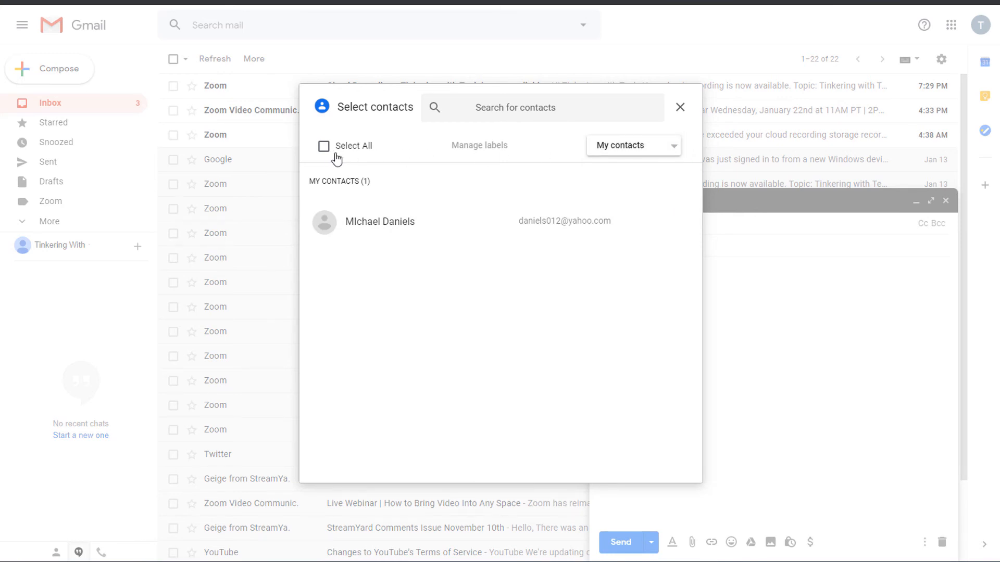
pyautogui.moveTo(507, 162)
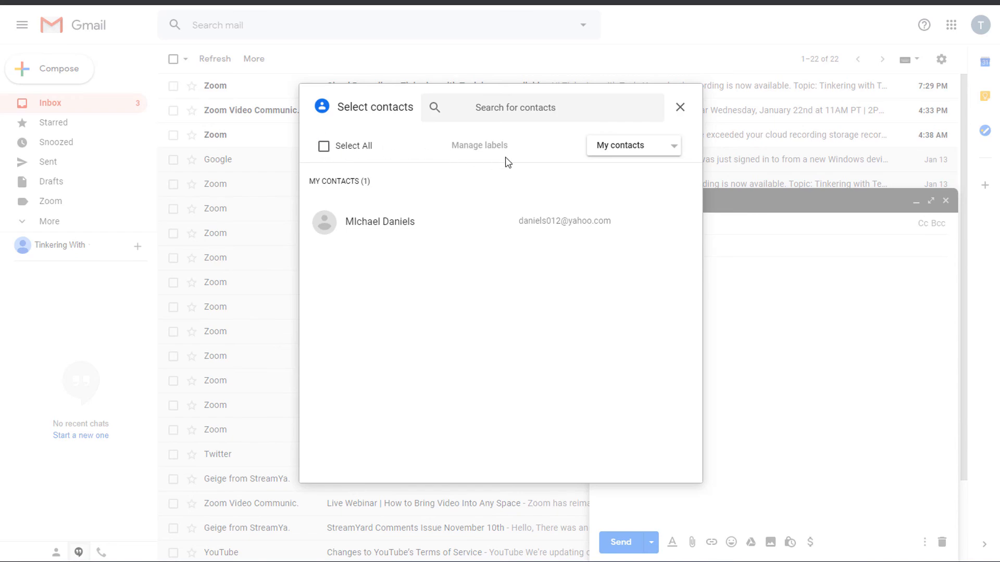
pyautogui.moveTo(553, 142)
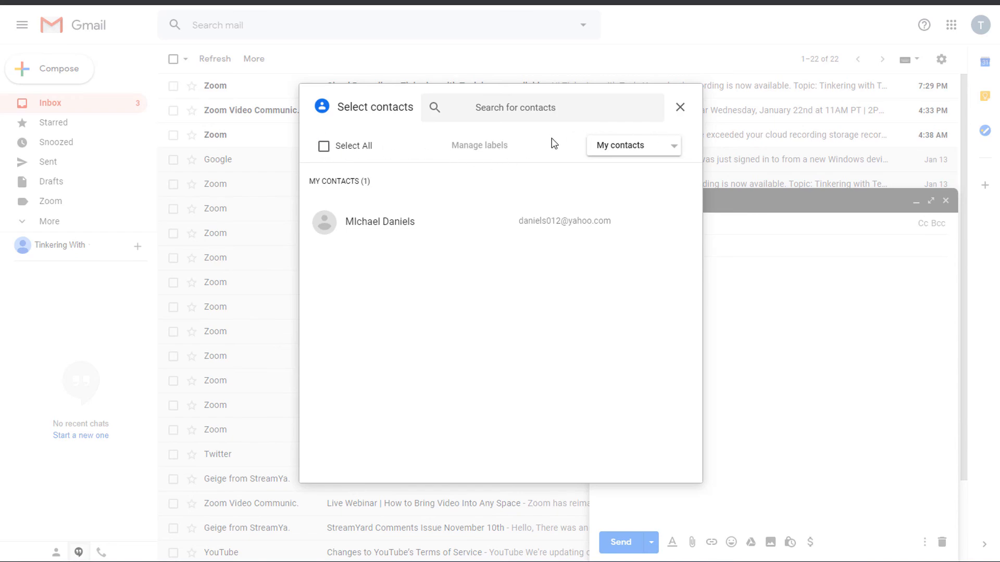